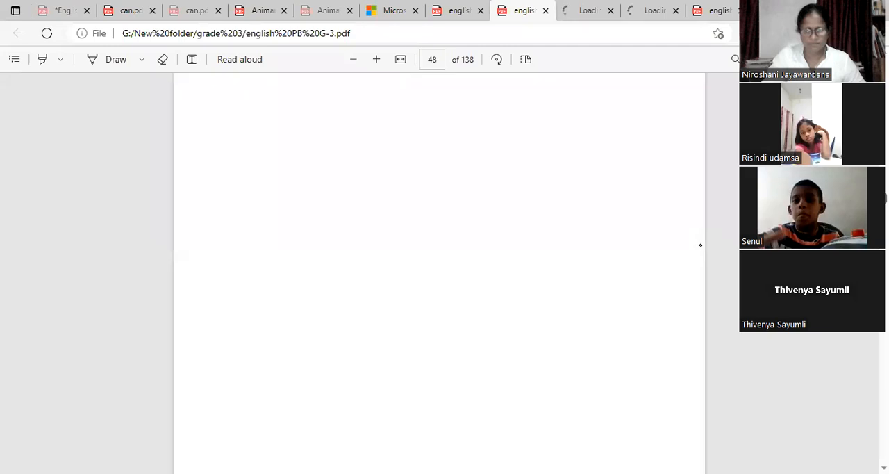
scroll(down, 3)
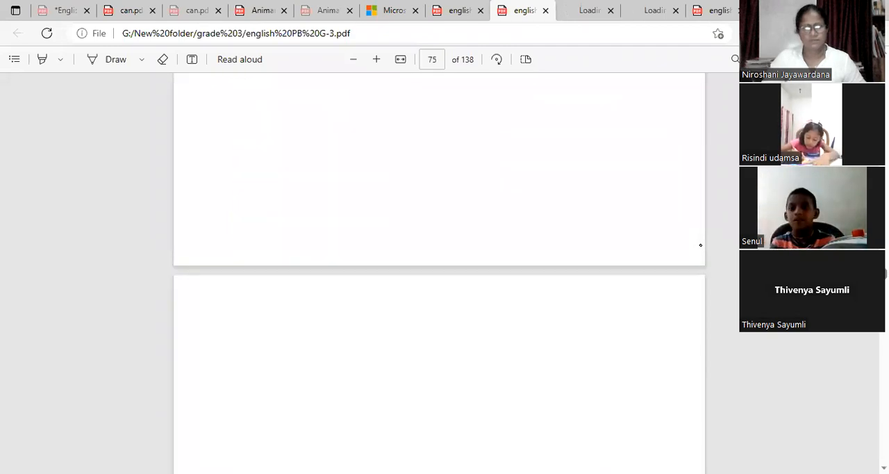
scroll(up, 3)
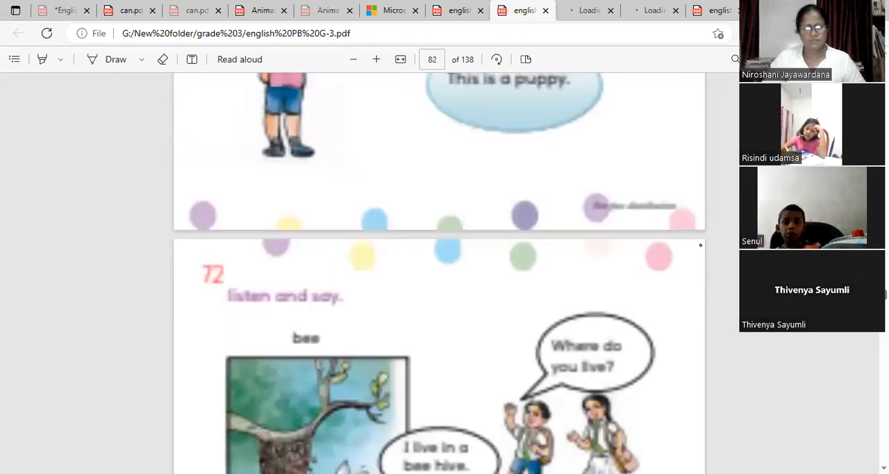
scroll(down, 3)
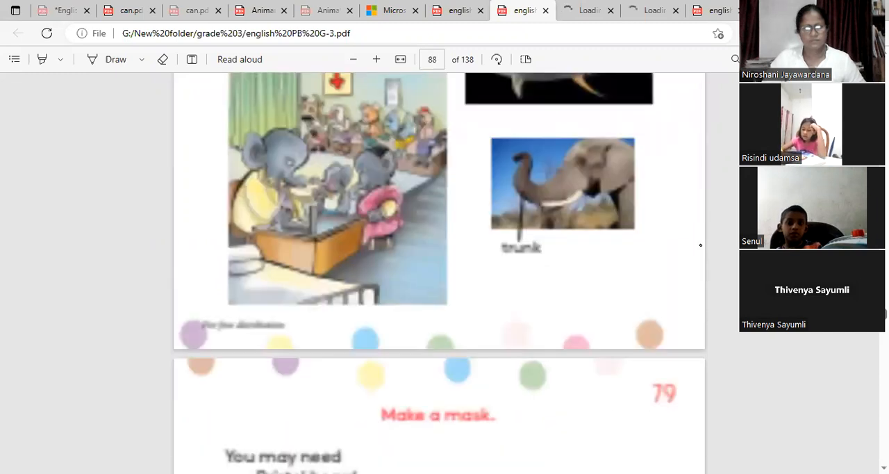
scroll(down, 3)
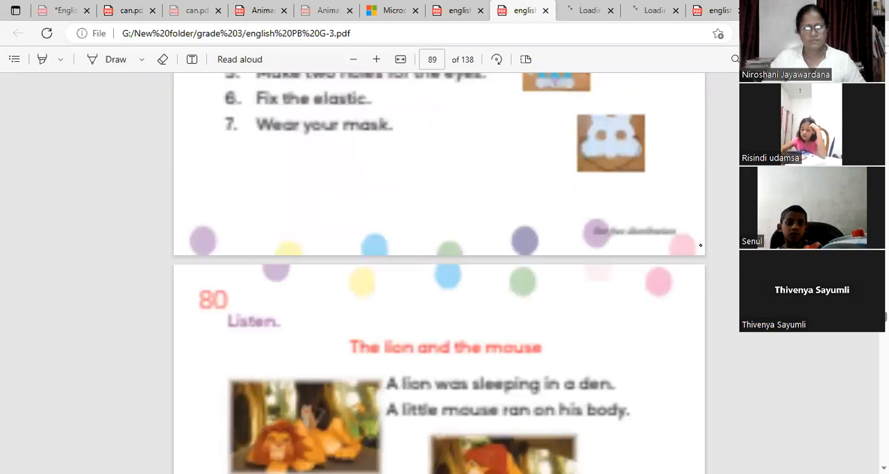